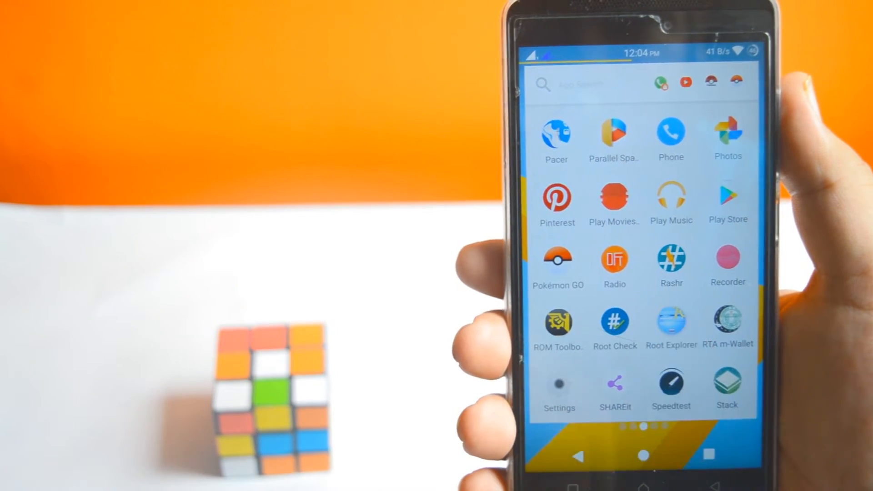
- Launch Root Explorer and browse into /system/media listing bootanimation.zip and start.mp4
click(671, 323)
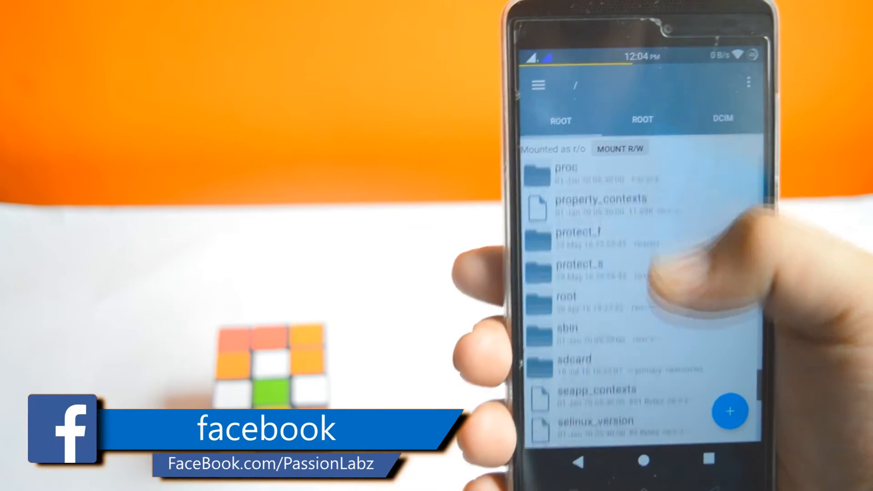
scroll(down, 3)
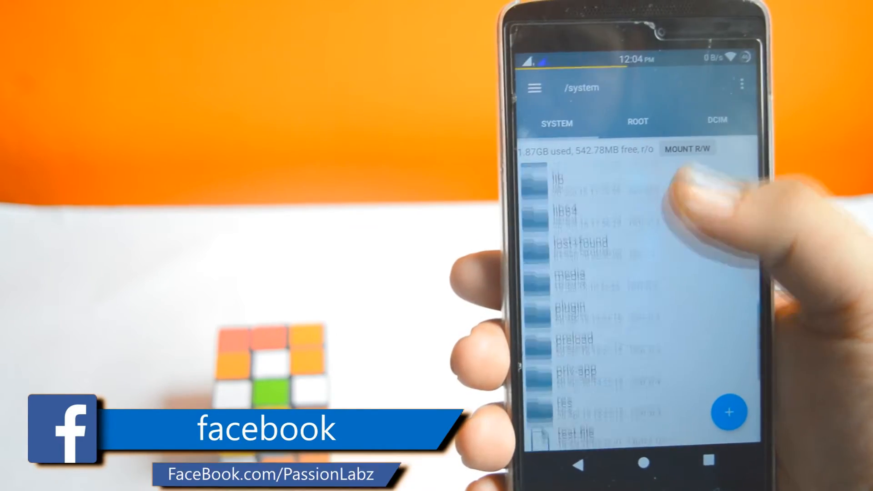
click(567, 287)
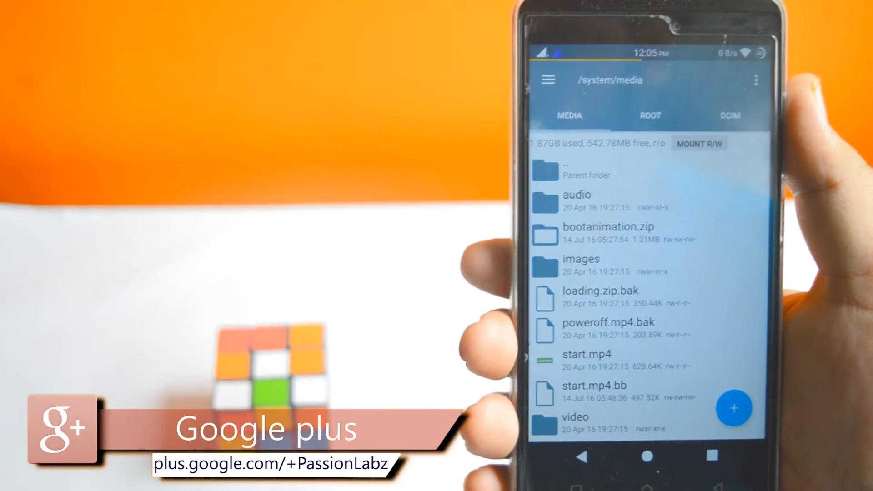
- Begin renaming the original start.mp4 to a .bak-style backup name
click(587, 353)
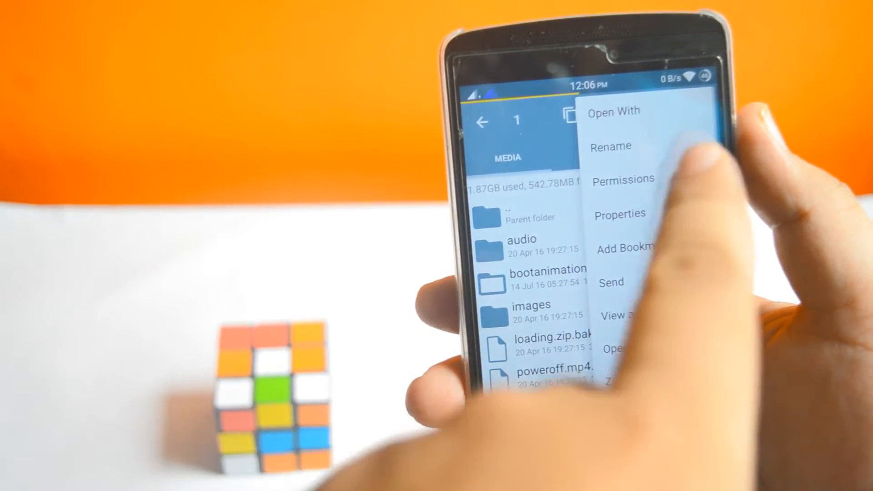
click(610, 146)
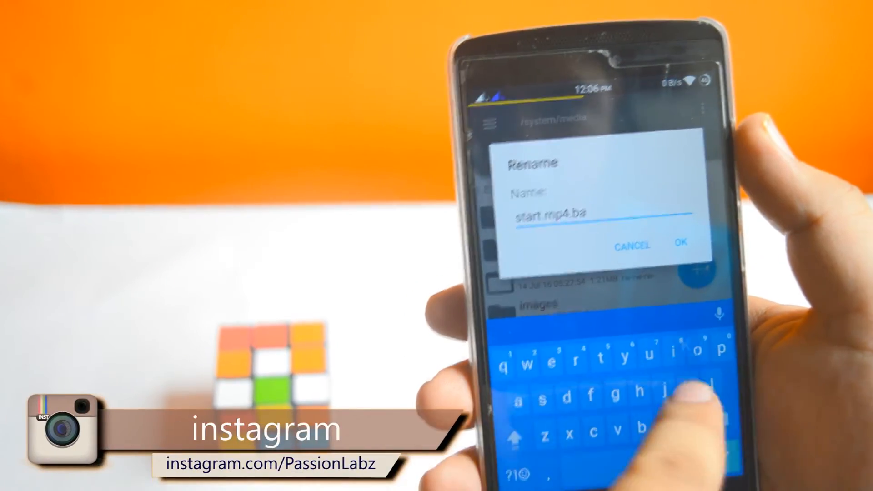
click(681, 244)
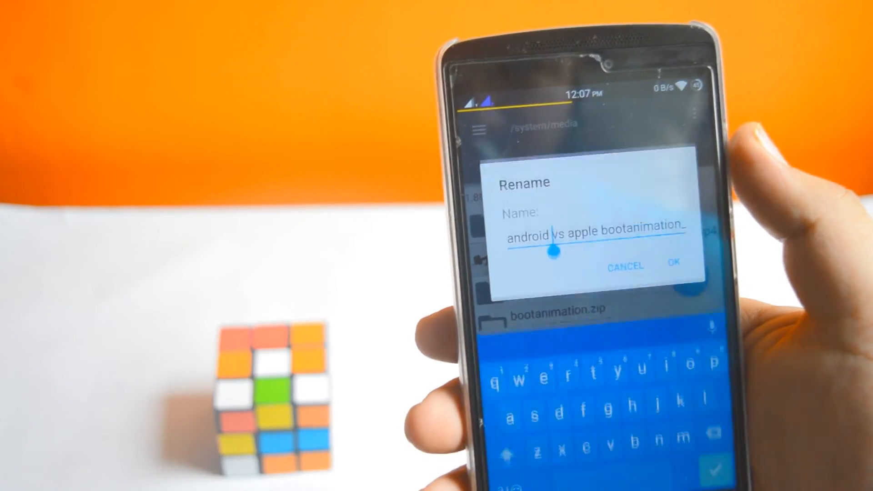
- Name the chosen video 'start.mp4' in the Rename prompt
text(start.mp4)
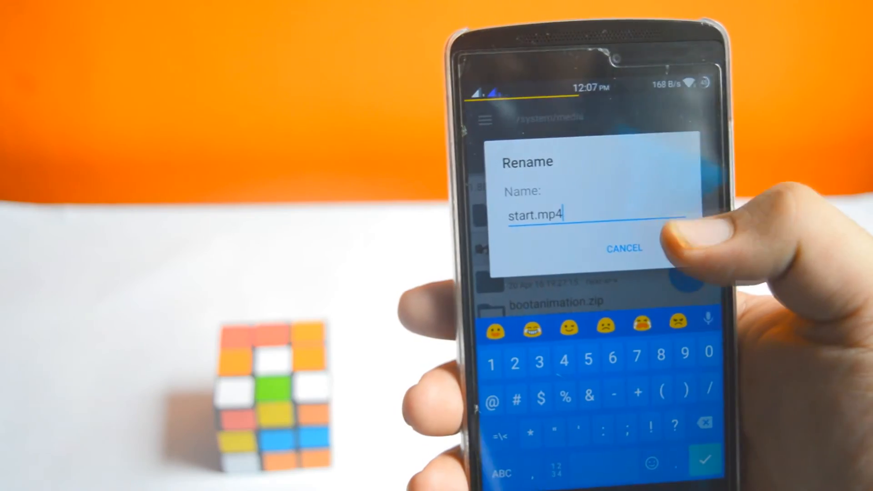